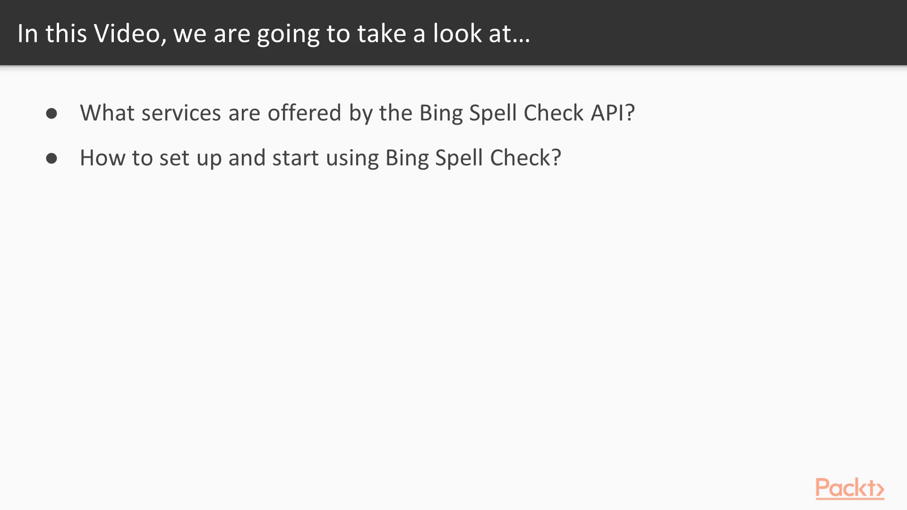
- Advance to the 'What Is Bing Spell Check? (Continued)' slide listing its benefits
{"action": "key", "text": "Right"}
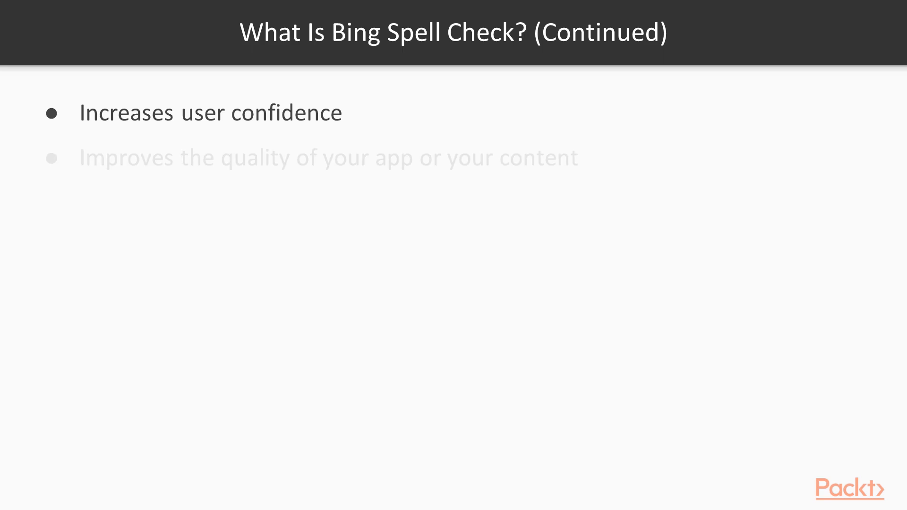
- Advance through the Pricing Options slide comparing the Free and Standard tiers
{"action": "key", "text": "Right"}
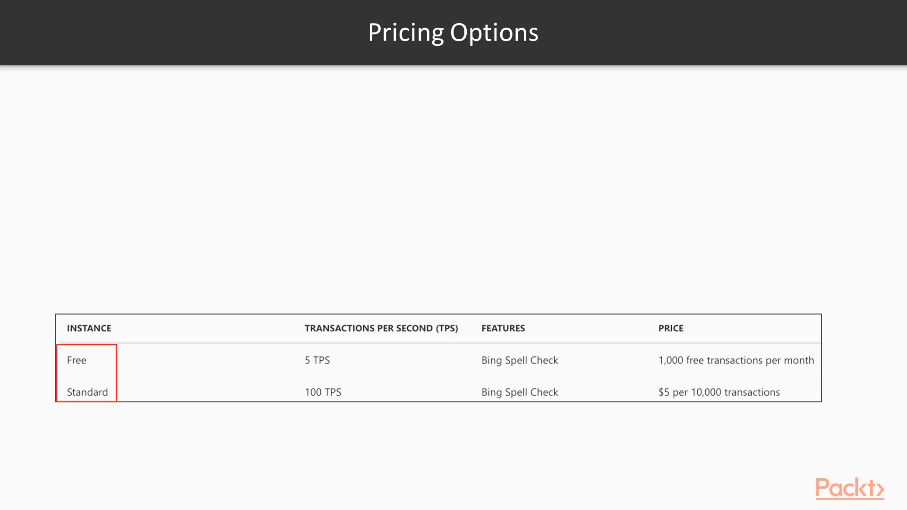
{"action": "left_click", "coordinate": [86, 373]}
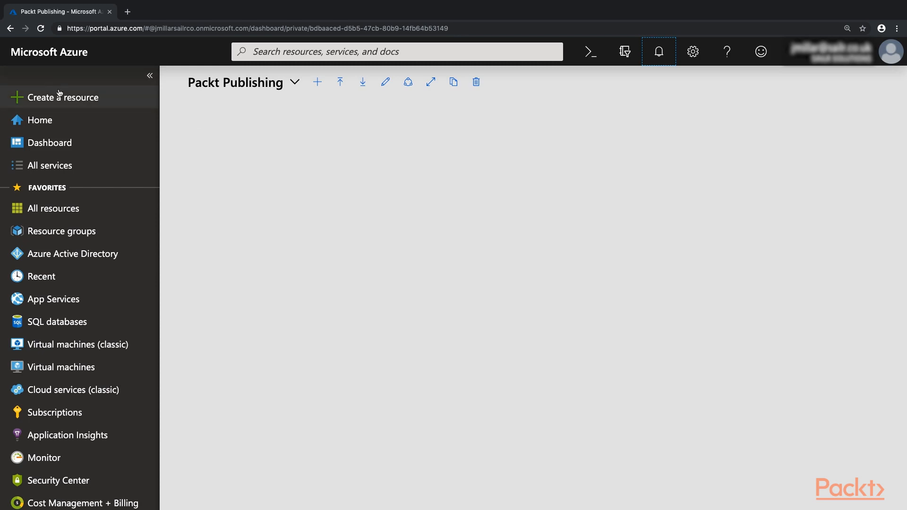
- Start creating a resource and view the full AI + Machine Learning marketplace listing
{"action": "left_click", "coordinate": [63, 97]}
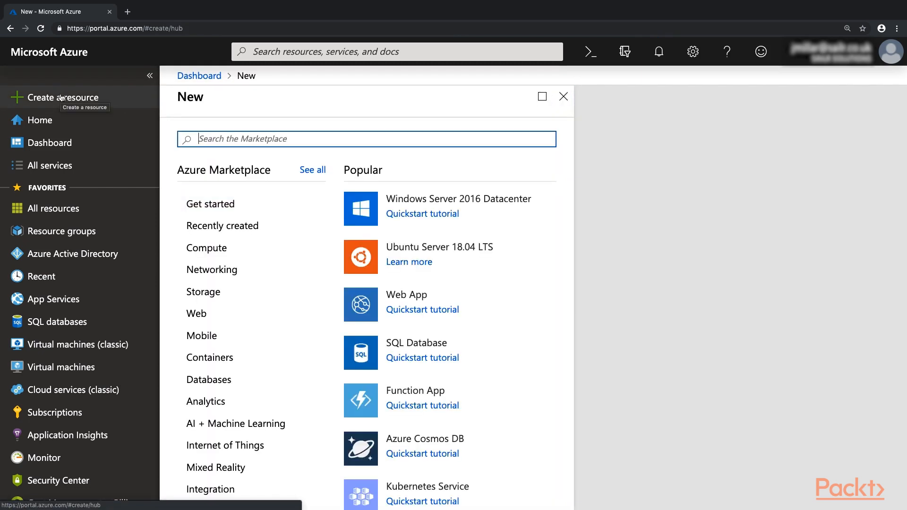
{"action": "mouse_move", "coordinate": [246, 423]}
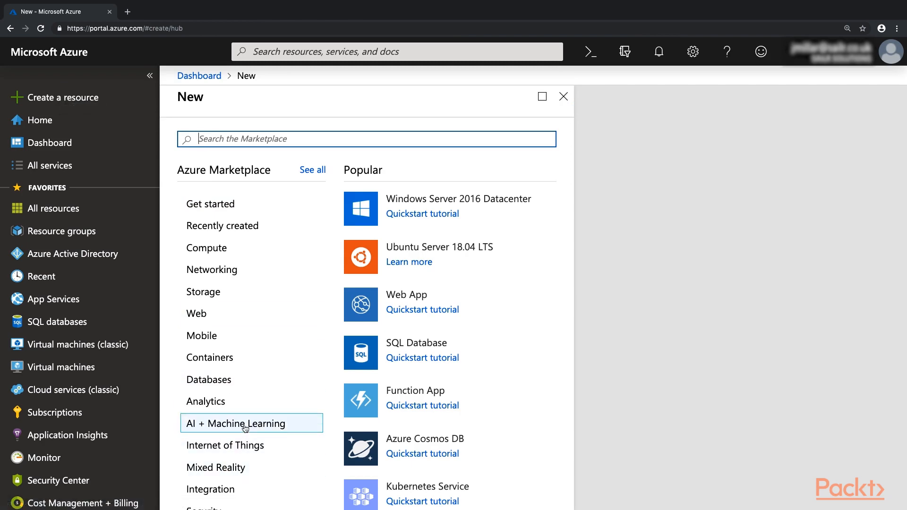
{"action": "left_click", "coordinate": [234, 423]}
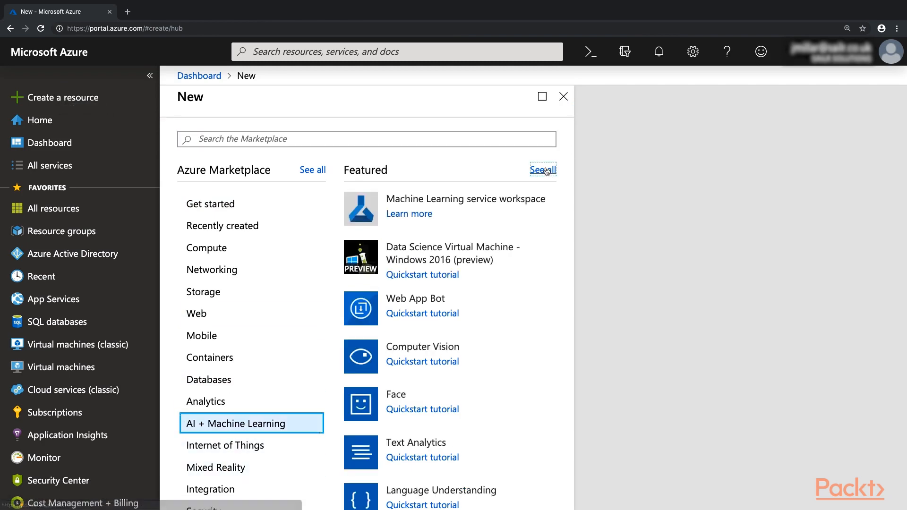
{"action": "left_click", "coordinate": [539, 169]}
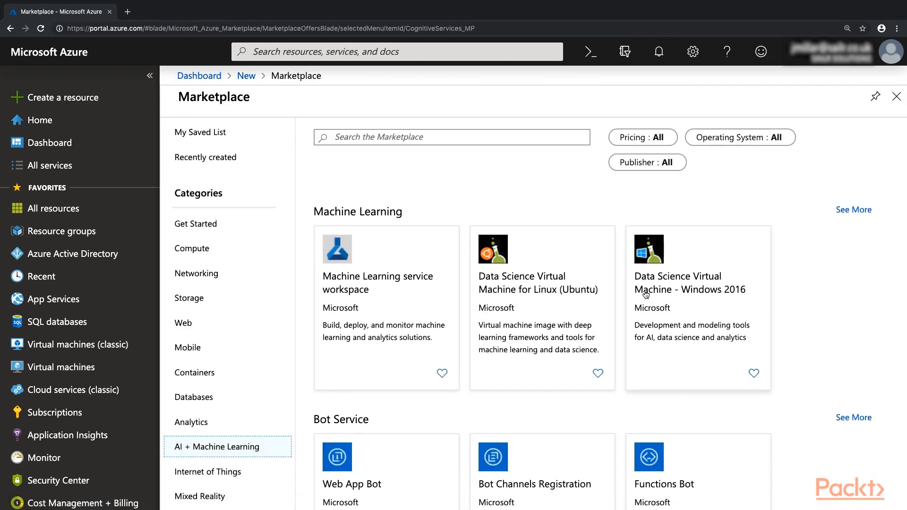
- Scroll the Marketplace down to the Bing Spell Check v7 tile under Cognitive Services
{"action": "scroll", "scroll_direction": "down", "scroll_amount": 3}
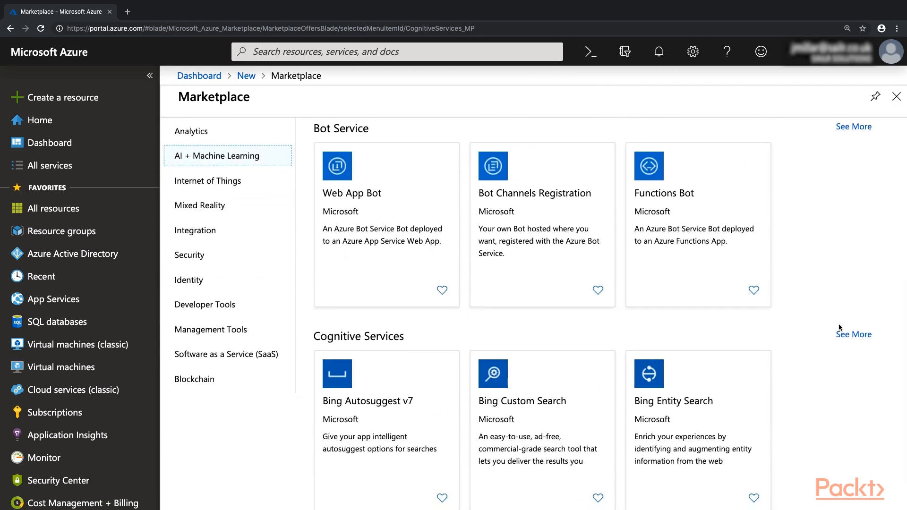
{"action": "scroll", "scroll_direction": "down", "scroll_amount": 3}
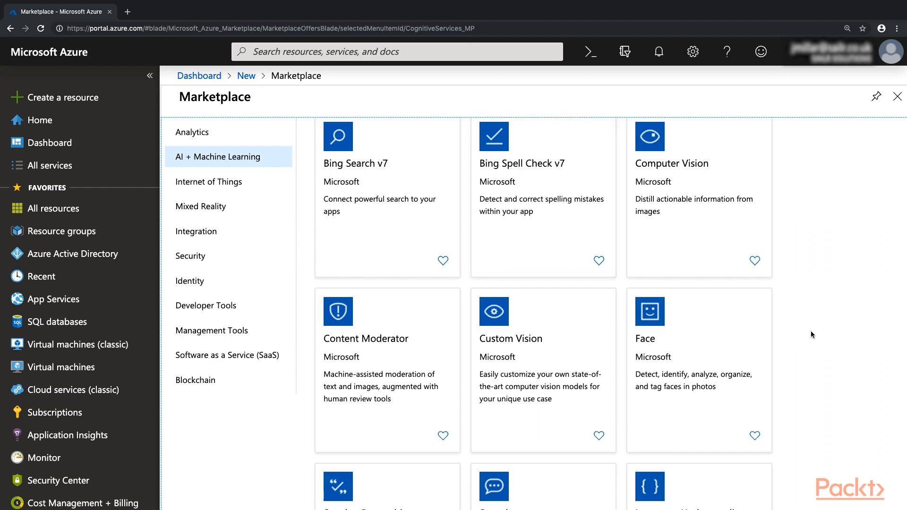
{"action": "mouse_move", "coordinate": [491, 59]}
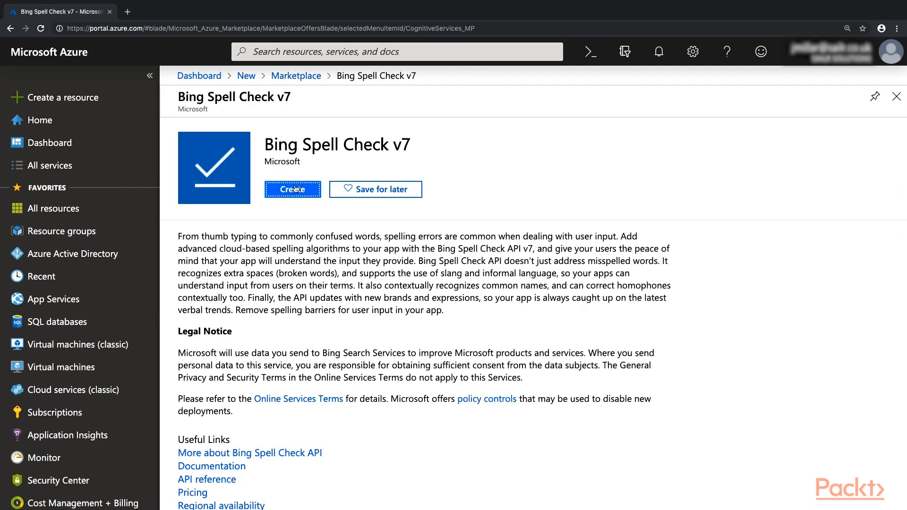
- Create the Bing Spell Check v7 resource 'spell' on the F0 tier and show its endpoint and keys overview
{"action": "left_click", "coordinate": [292, 188]}
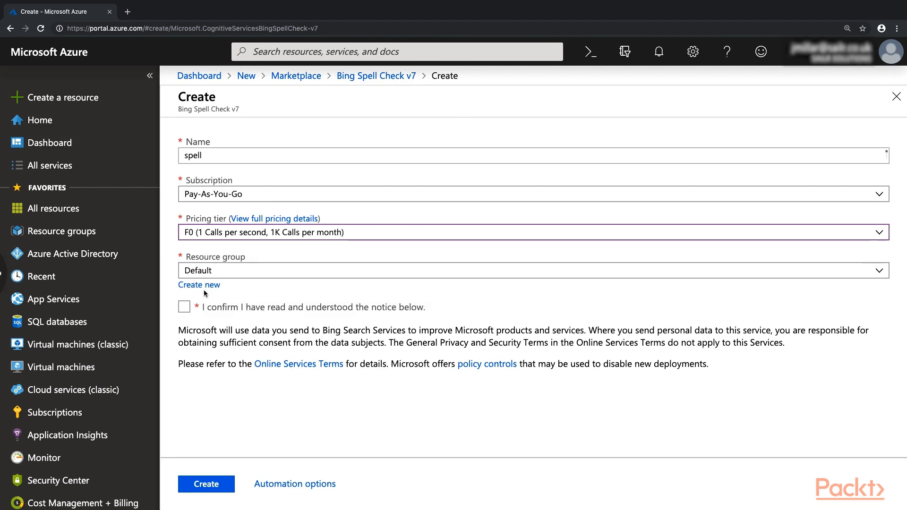
{"action": "left_click", "coordinate": [184, 306]}
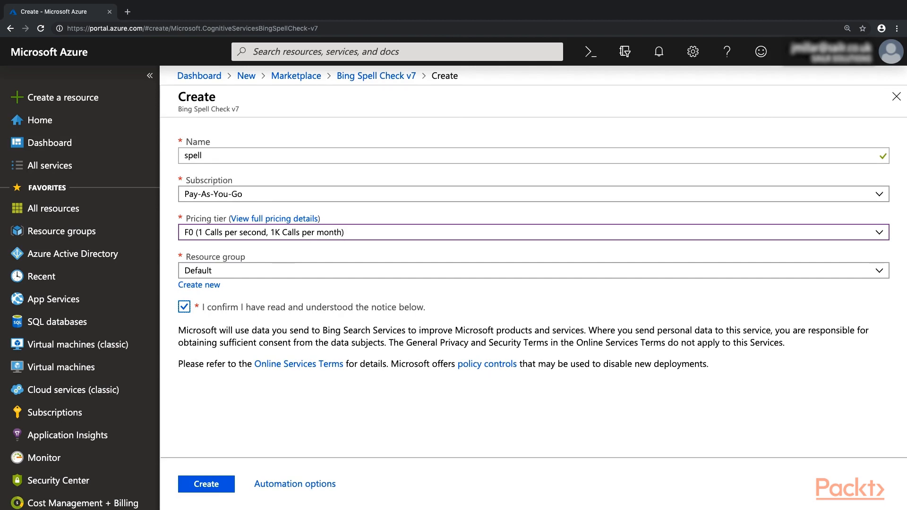
{"action": "left_click", "coordinate": [205, 483]}
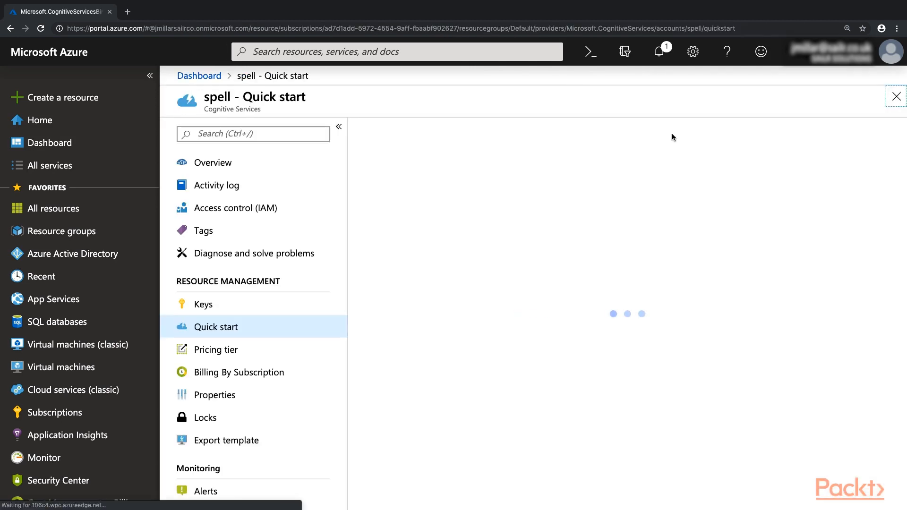
{"action": "left_click", "coordinate": [213, 161]}
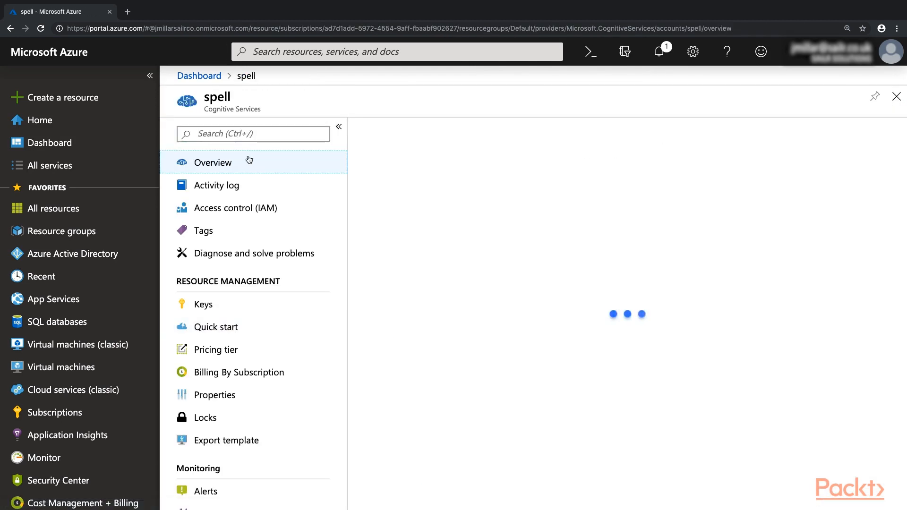
{"action": "left_click", "coordinate": [212, 161]}
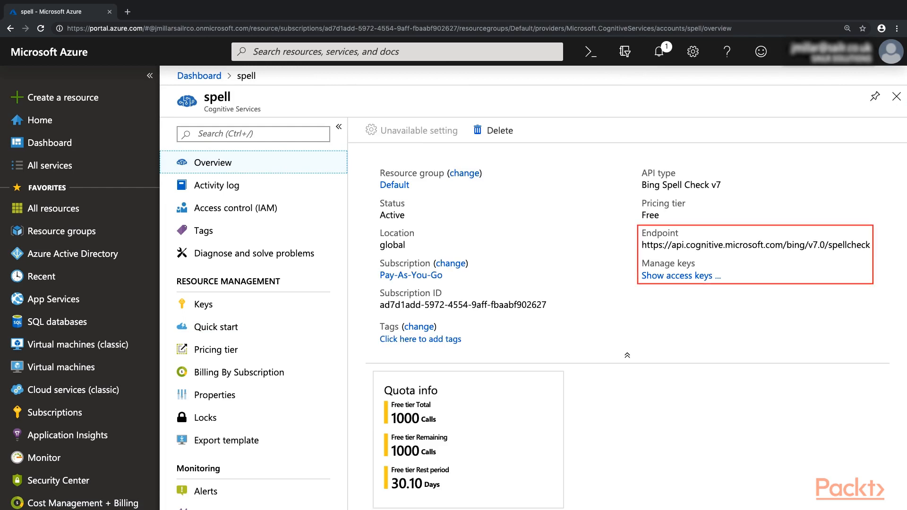